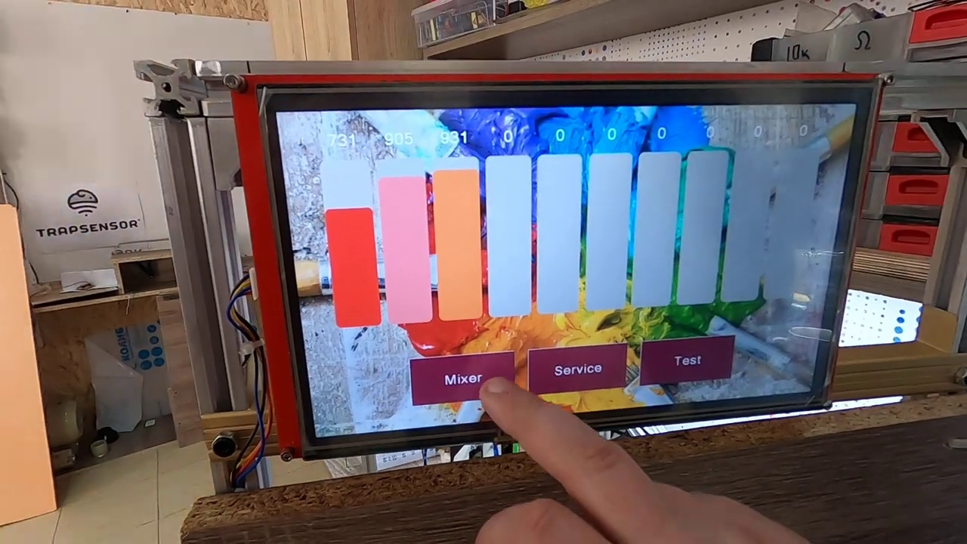
# View the mixer's paint level bars, then return to the main menu.
pyautogui.click(461, 372)
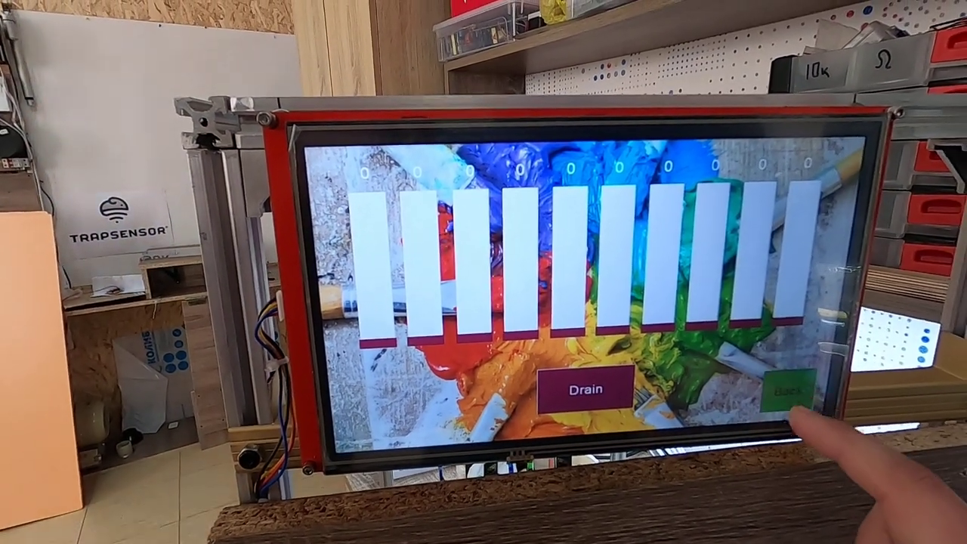
pyautogui.click(790, 391)
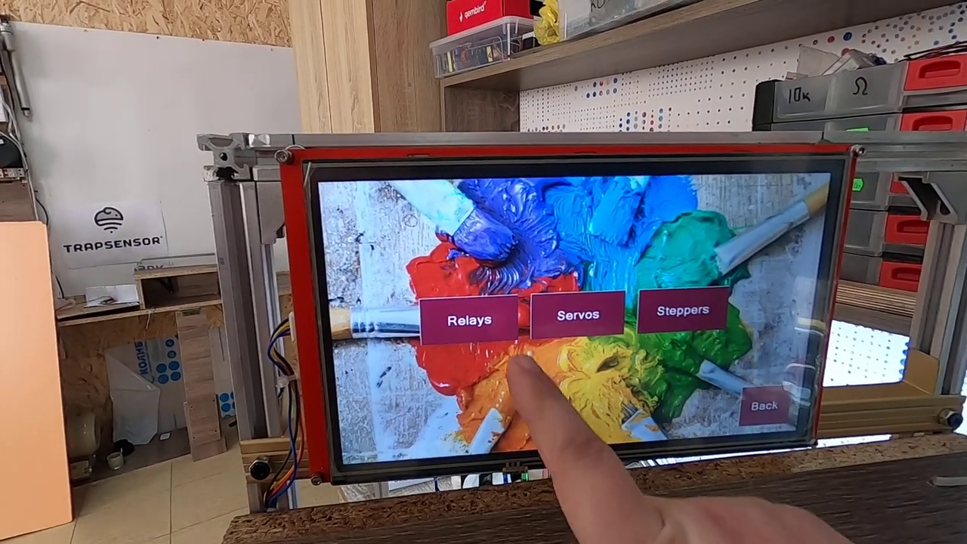
# Enter the service menu and open the Steppers page with Step 1 to Step 10 buttons.
pyautogui.click(470, 318)
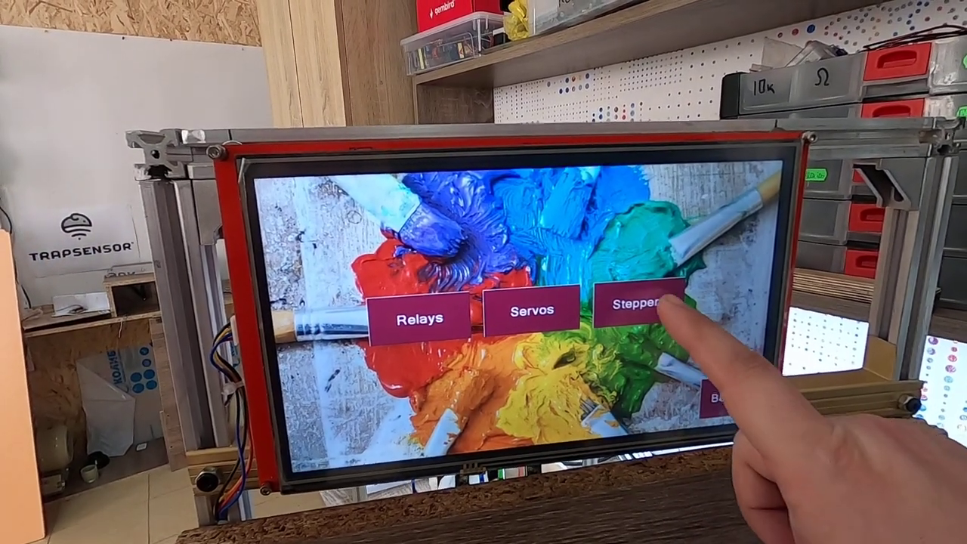
pyautogui.click(638, 308)
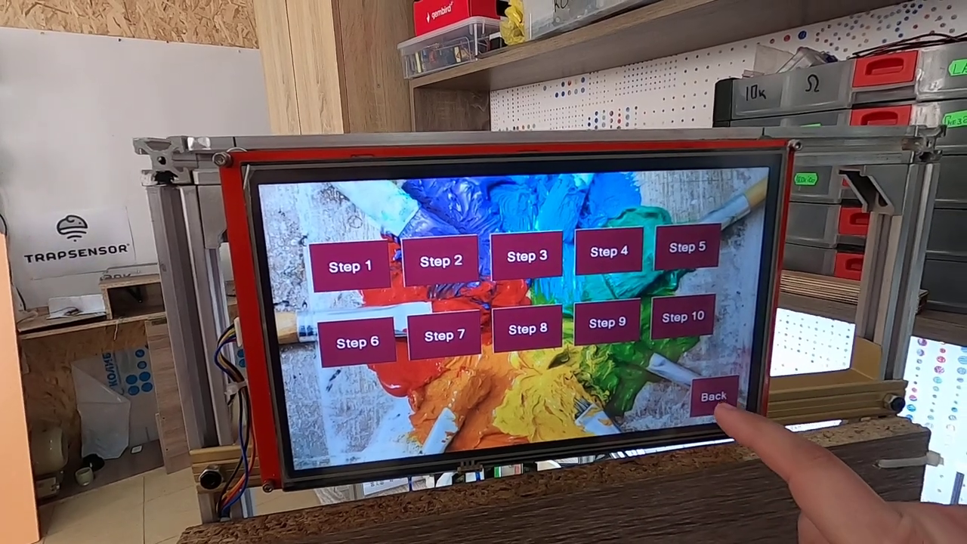